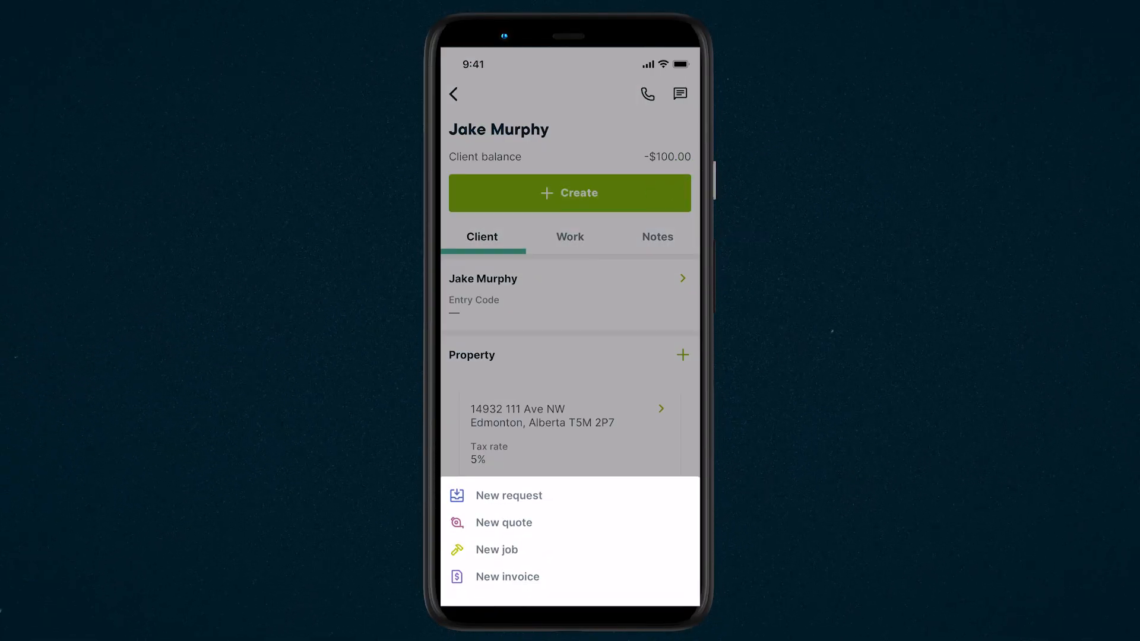
Start a blank new quote from the green + creation menu
click(509, 495)
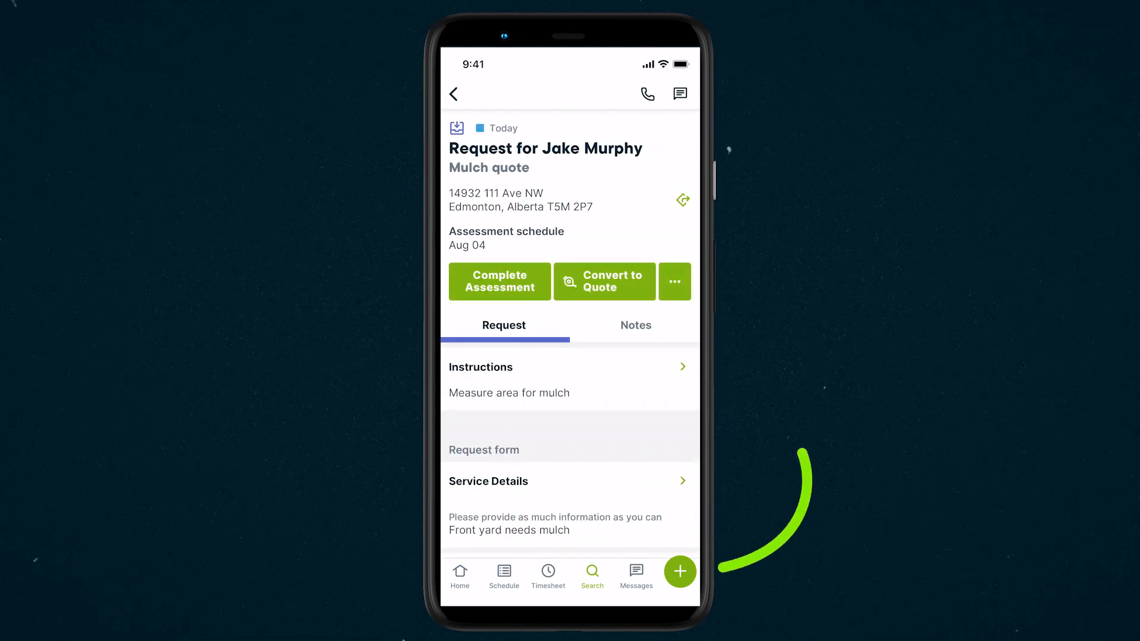
click(680, 572)
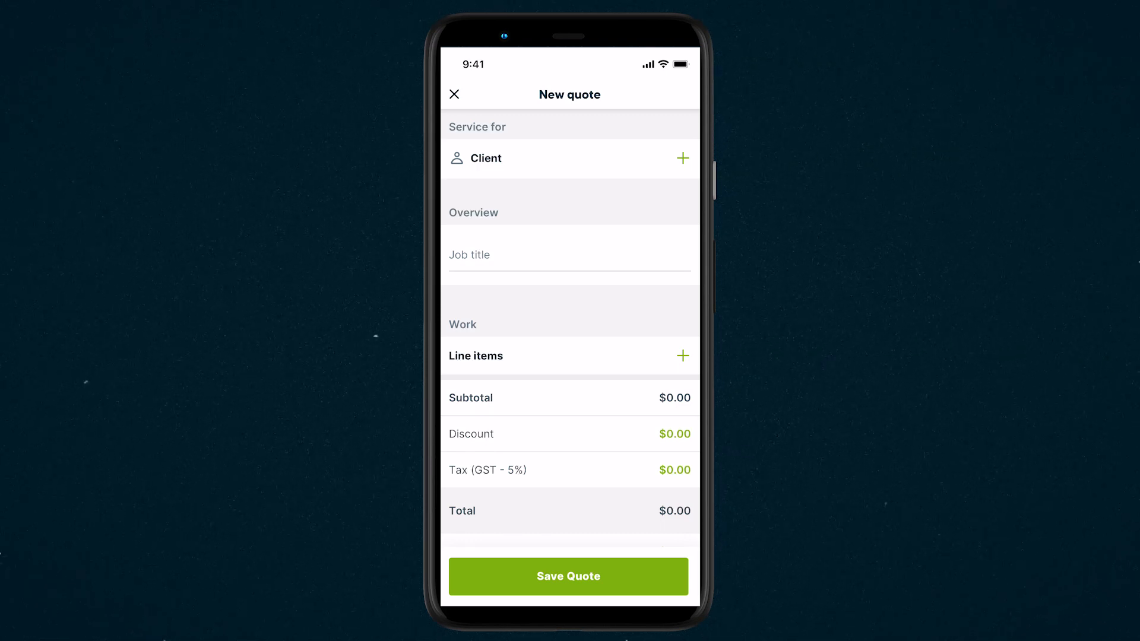
click(682, 158)
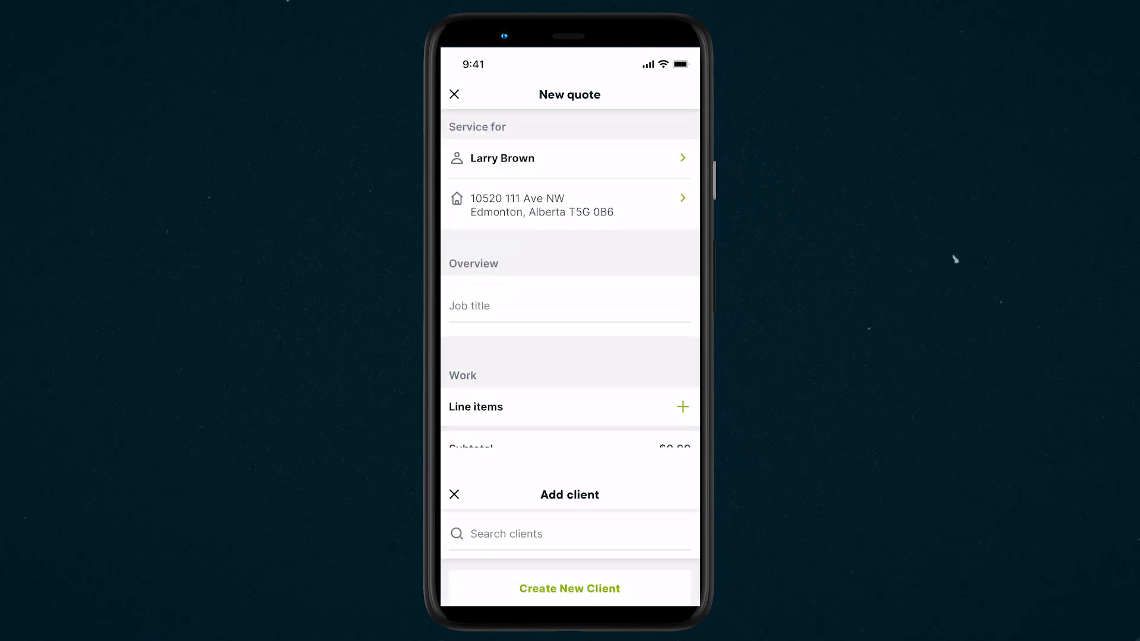
click(454, 494)
text(Lawn fertilization)
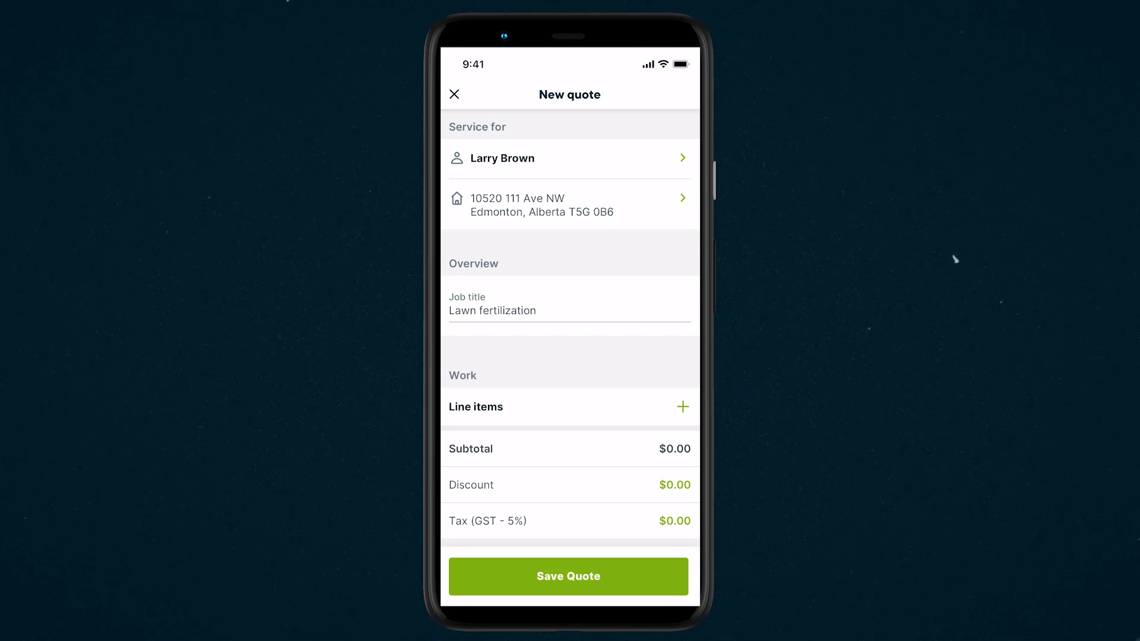
click(681, 406)
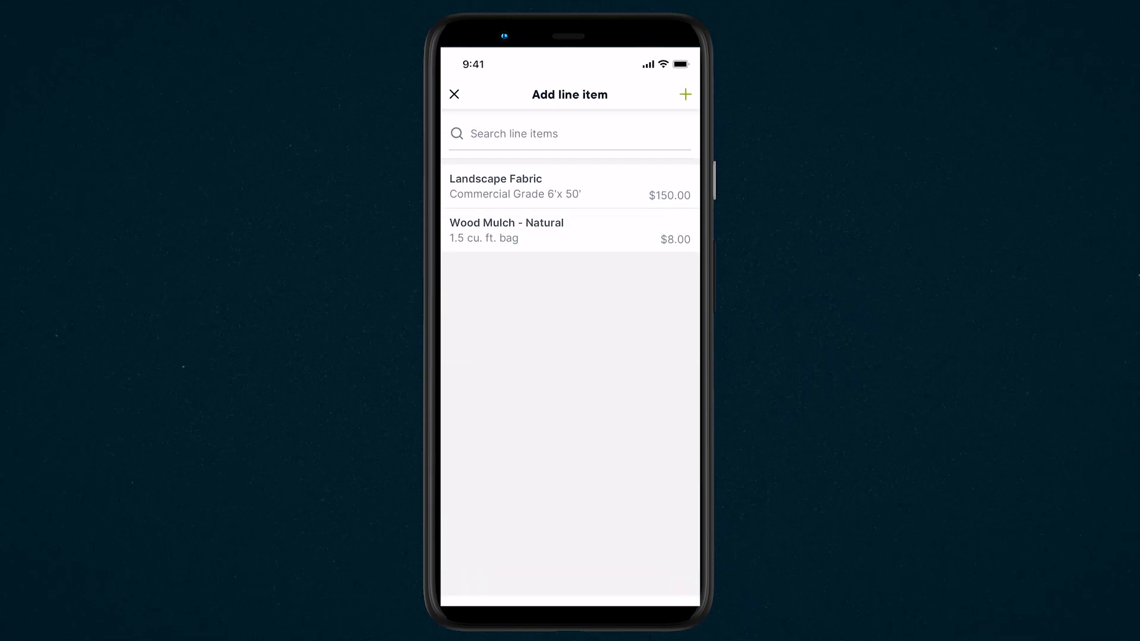
Create a Lawn Fertilizer product line item at $150 with quantity 12 ($1,800.00)
click(684, 95)
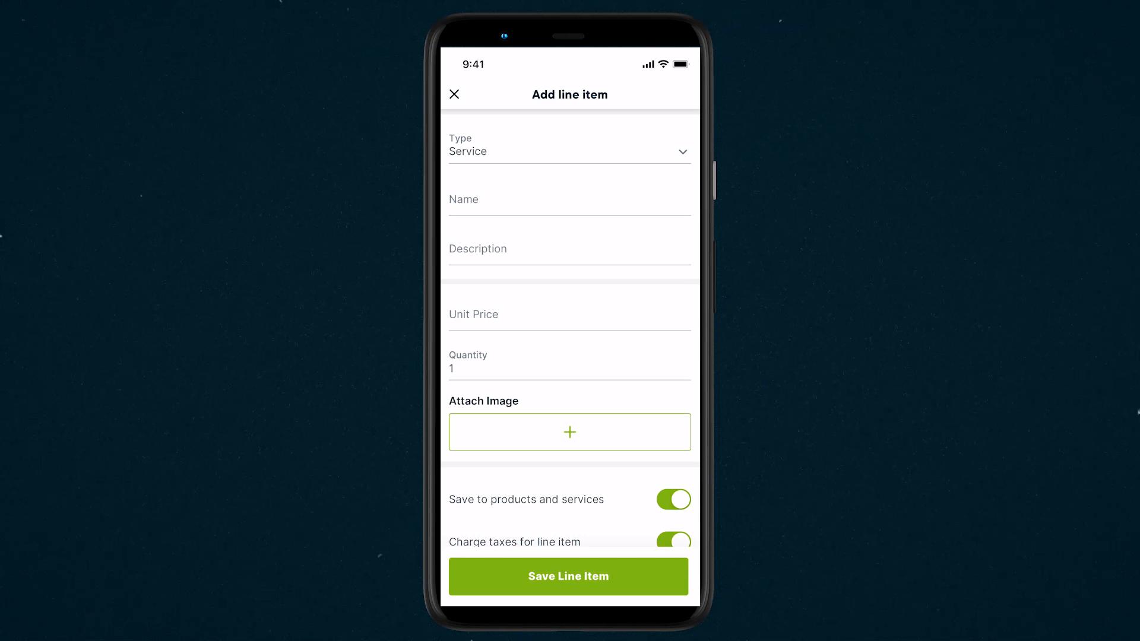
click(570, 152)
text(Lawn Fertilizer)
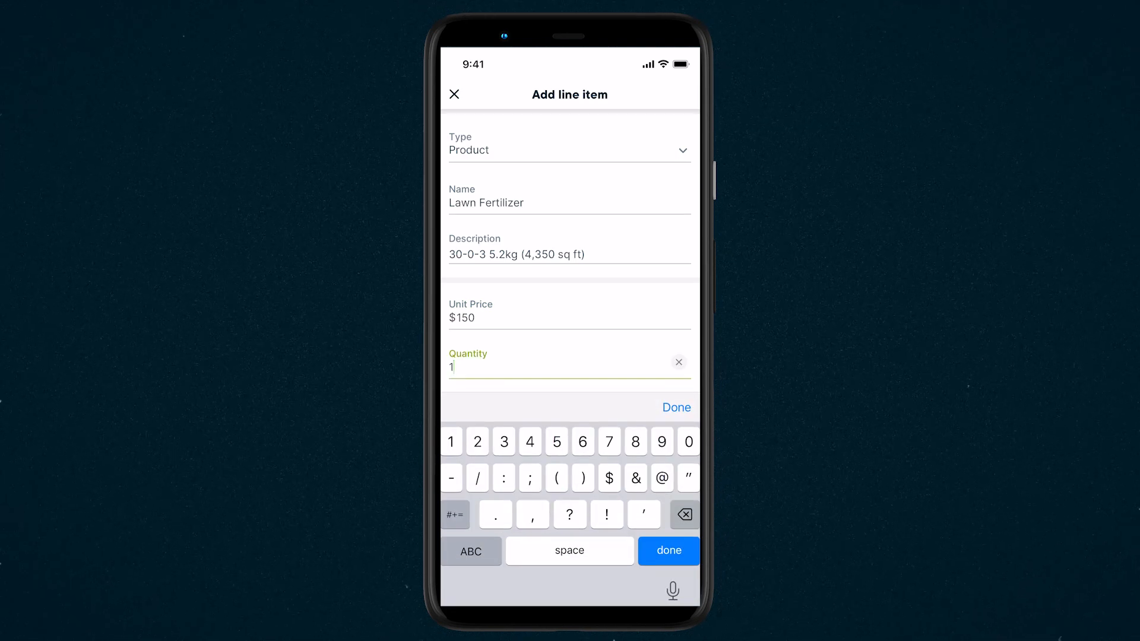
text(2)
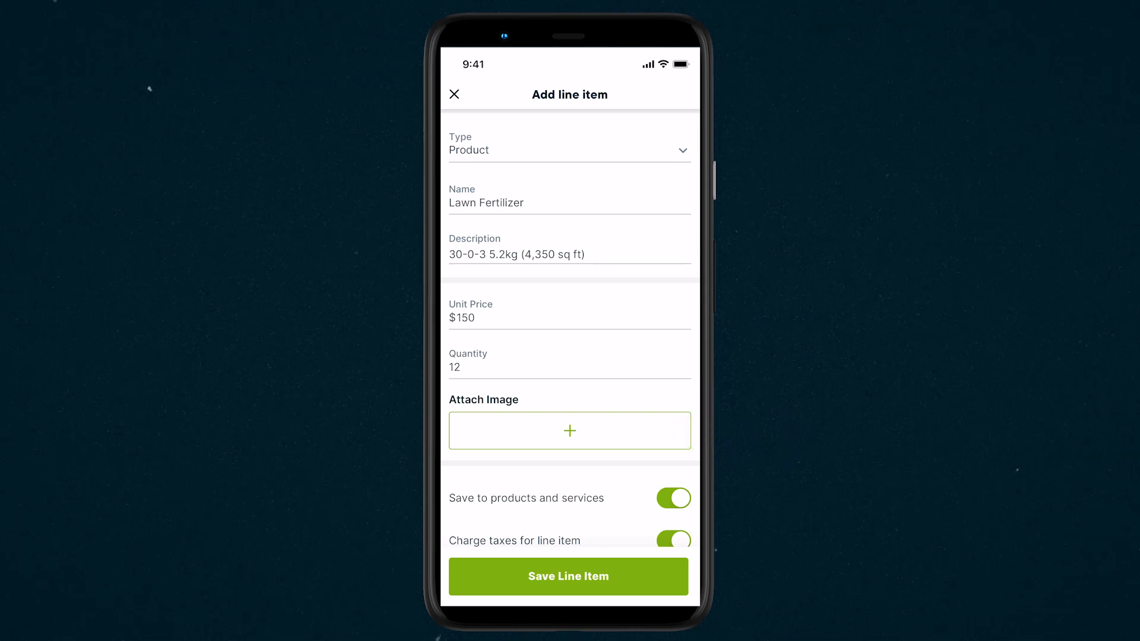
scroll(down, 3)
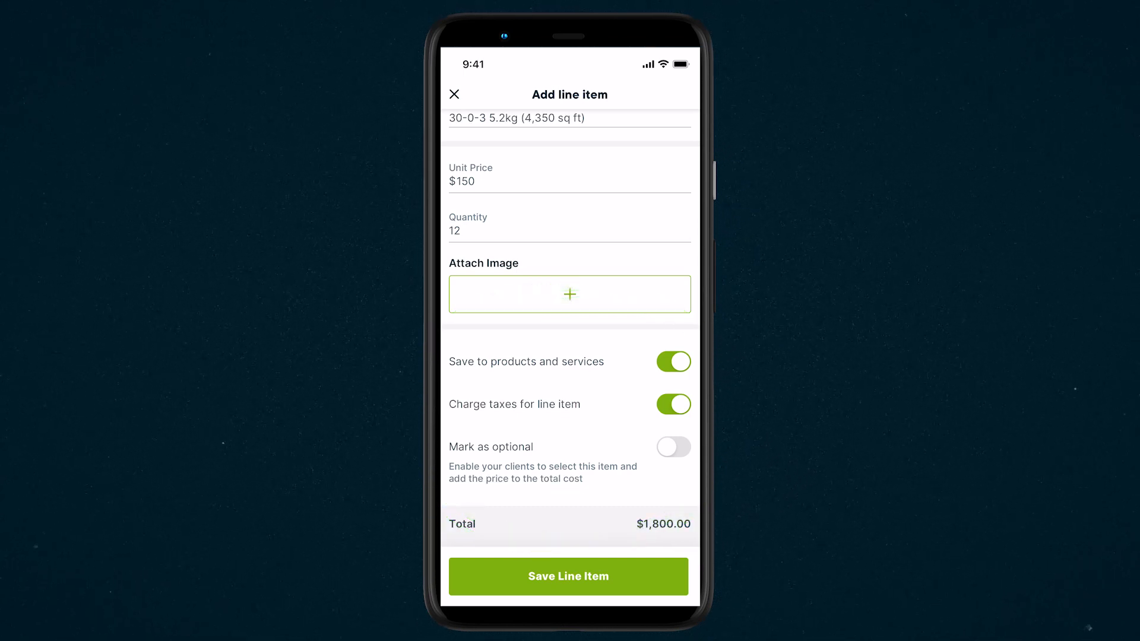
Save the line item and quote #23 ($1,890.00), then preview it for text/email sending
click(569, 576)
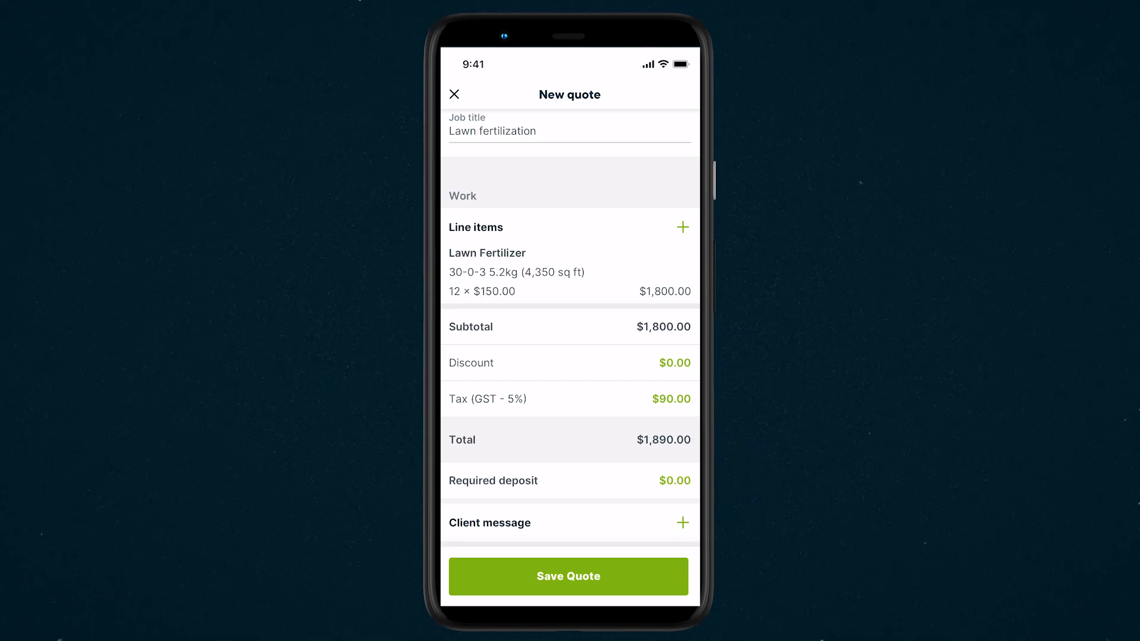
click(569, 576)
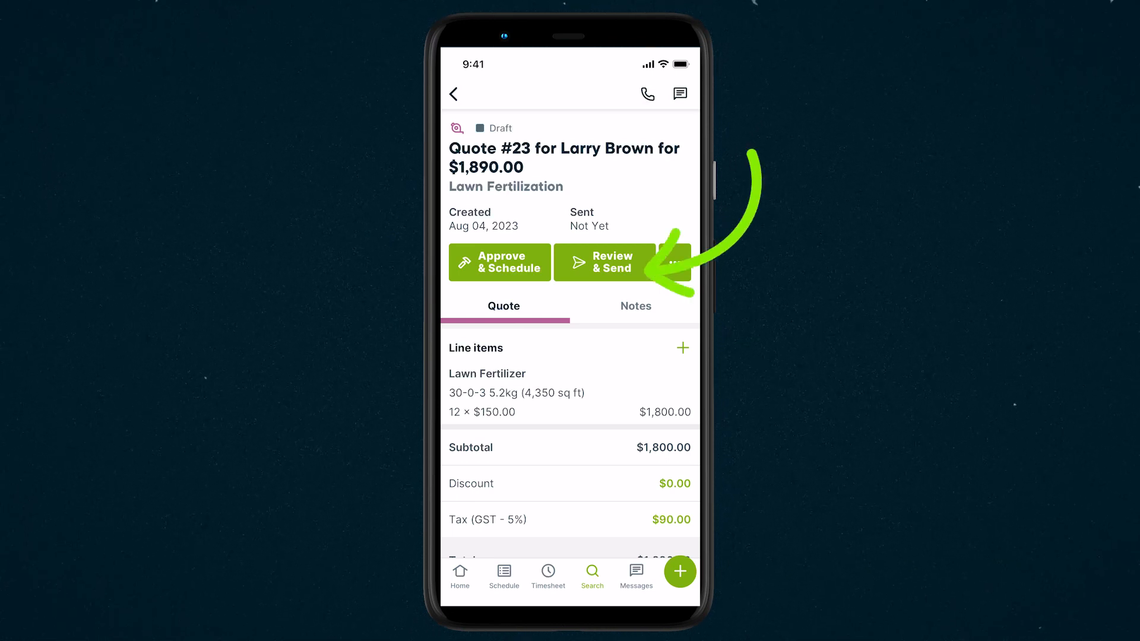
click(605, 262)
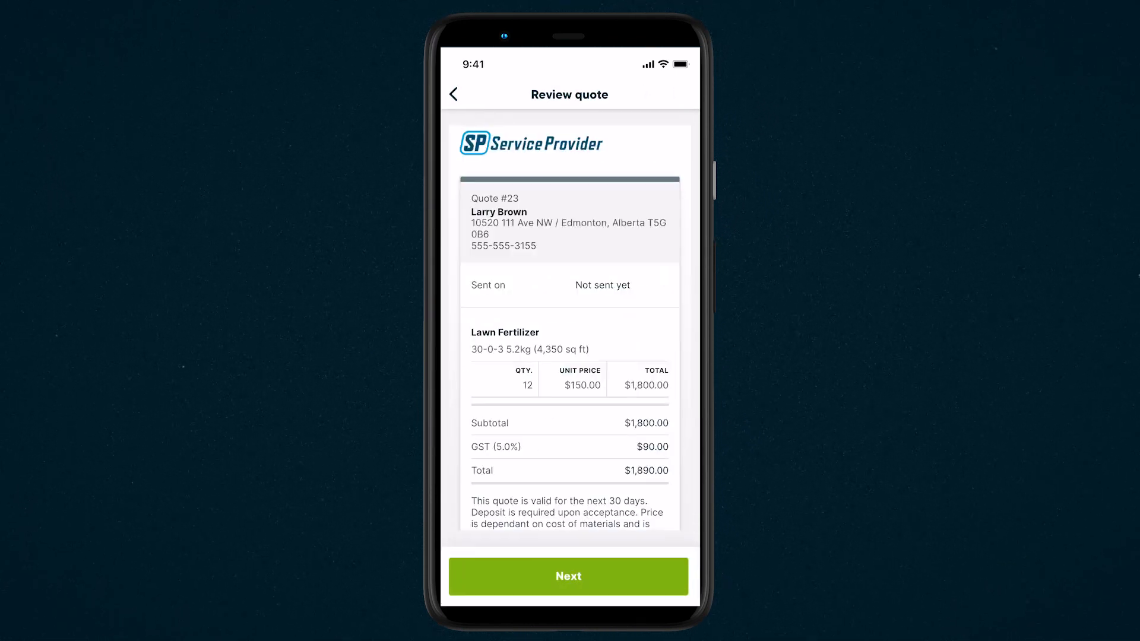
click(567, 576)
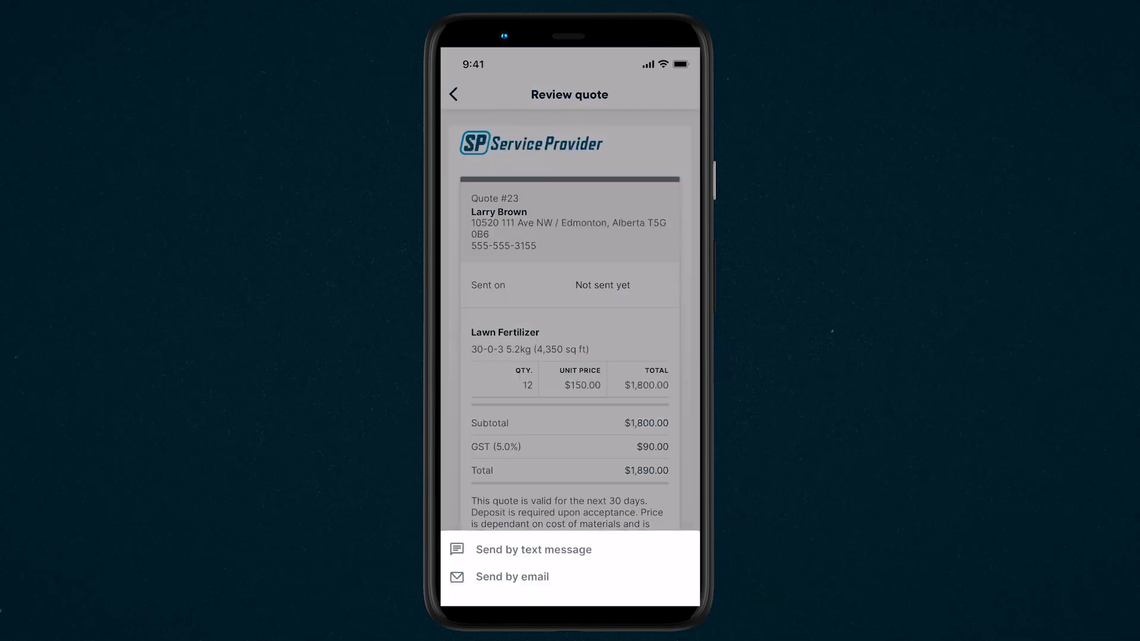